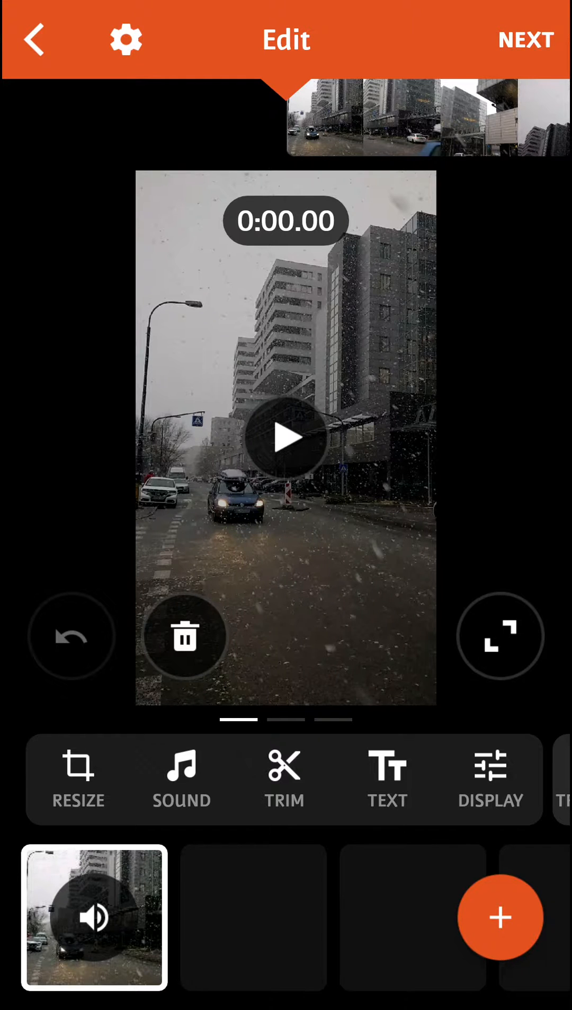
Review the project settings and position the timeline at 0:06.90 on the snowy street clip.
left_click(126, 39)
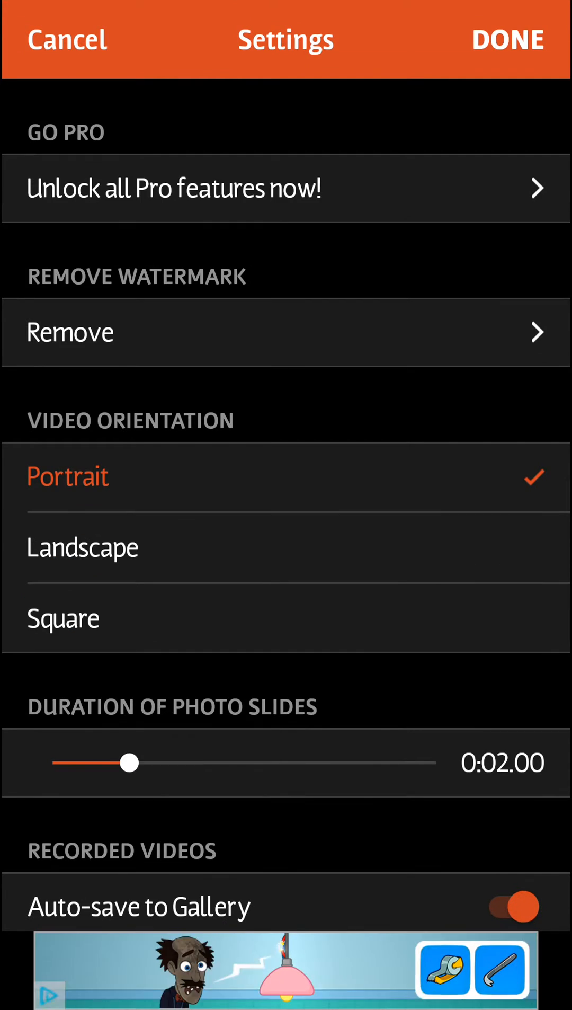
scroll("down", 3)
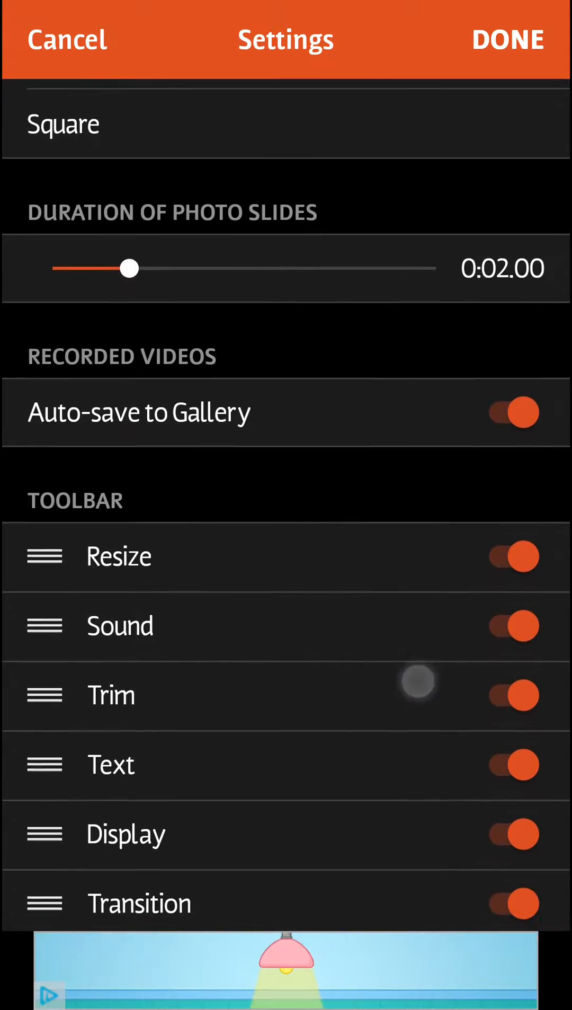
scroll("down", 3)
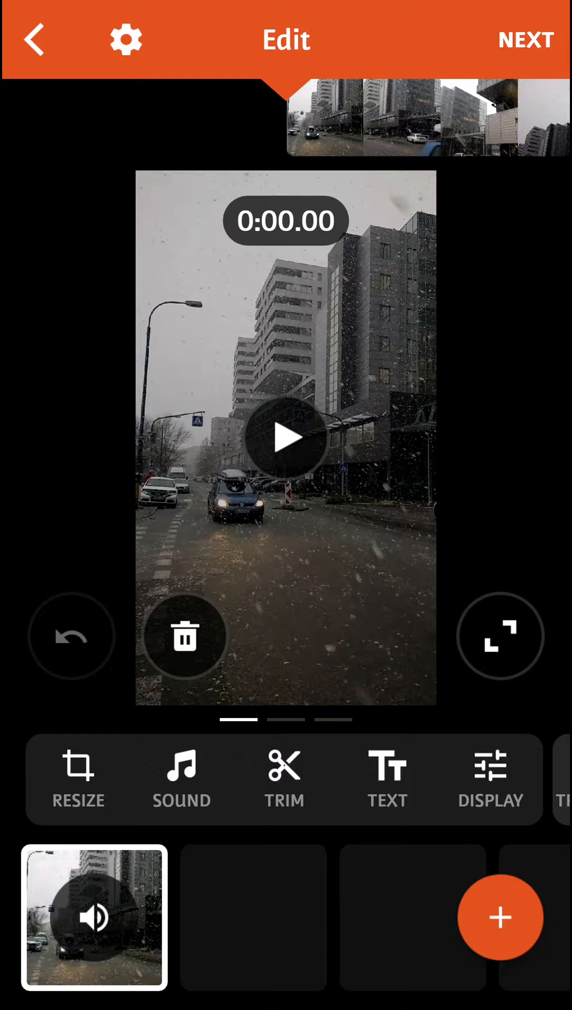
left_click(286, 437)
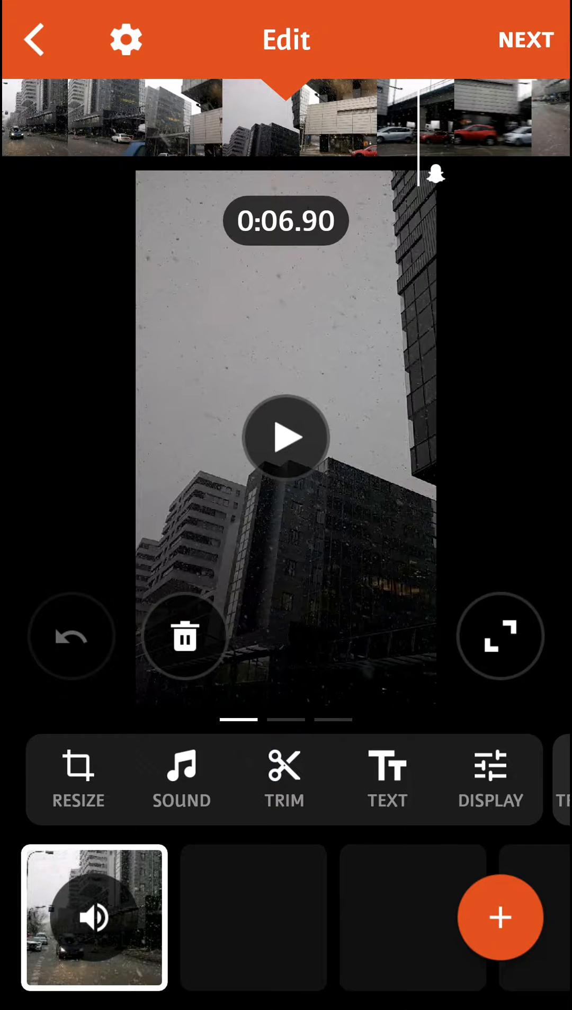
Resize the clip to fill the portrait frame with a letterbox fill colour and apply it.
left_click(78, 779)
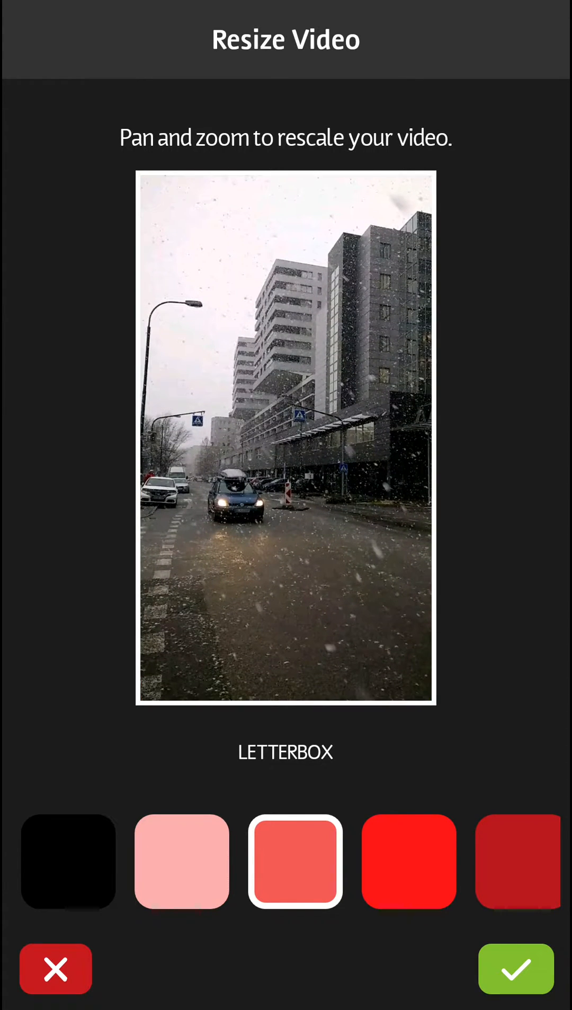
left_click(534, 970)
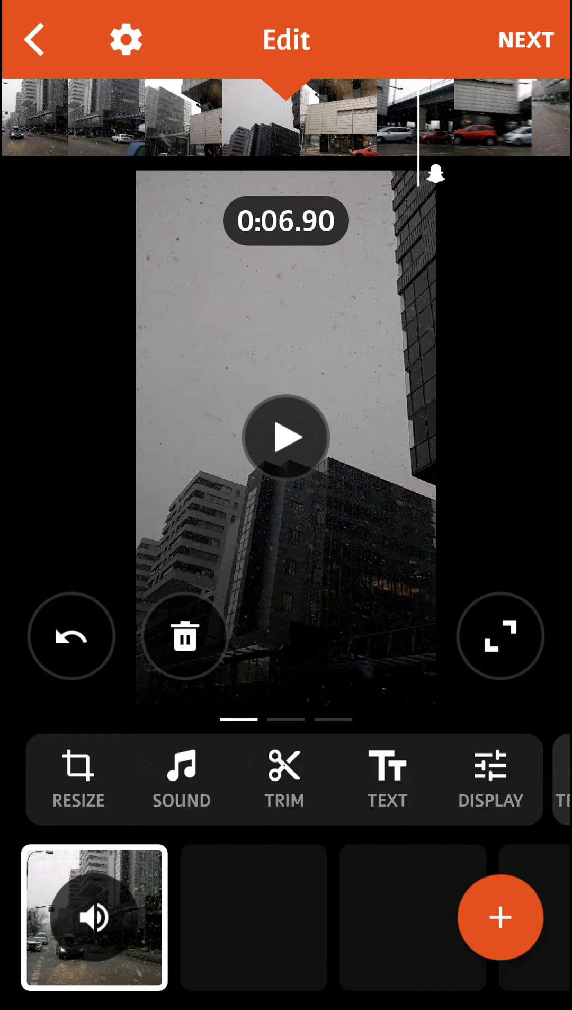
left_click(181, 779)
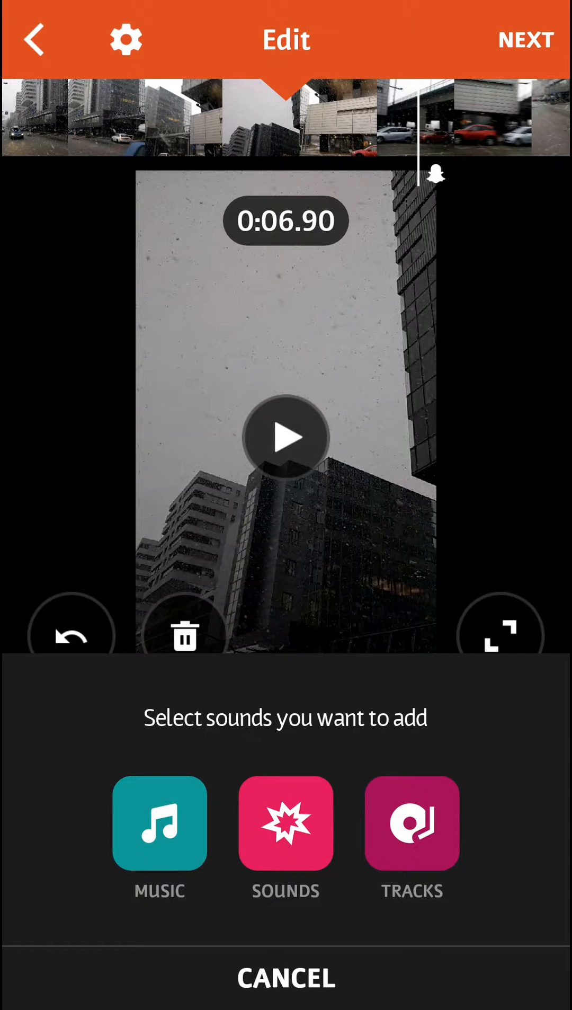
left_click(159, 822)
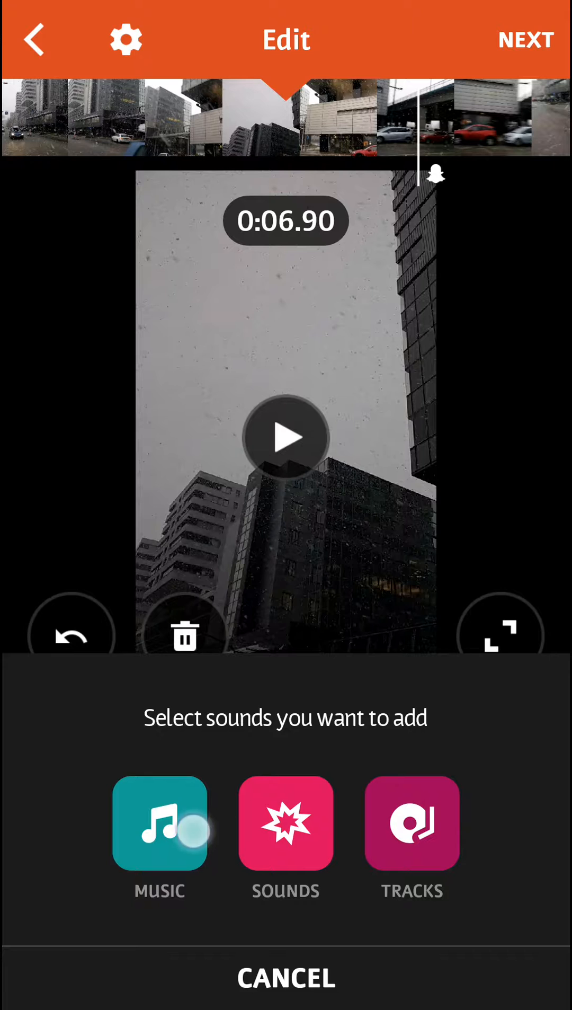
left_click(159, 822)
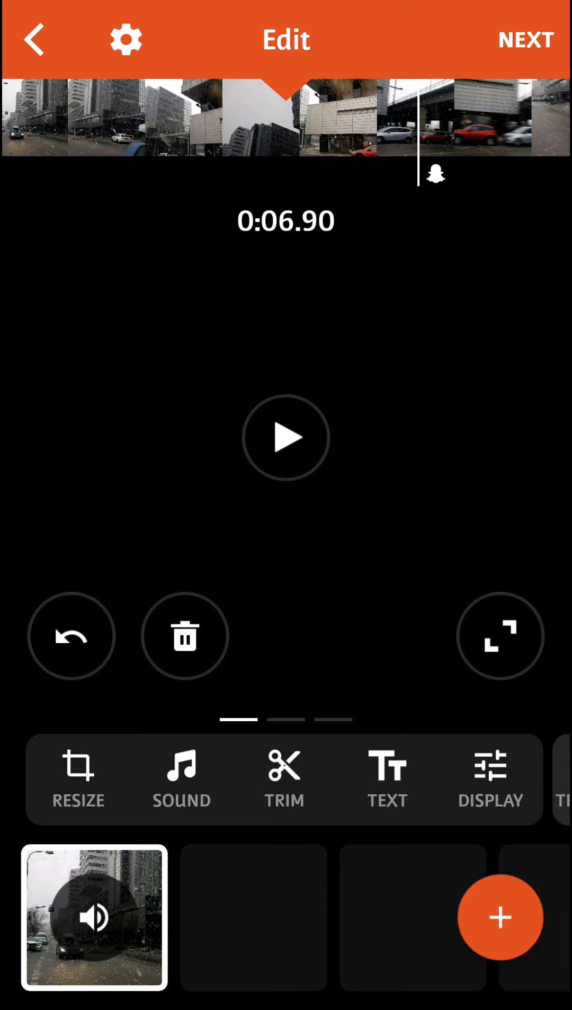
left_click(284, 778)
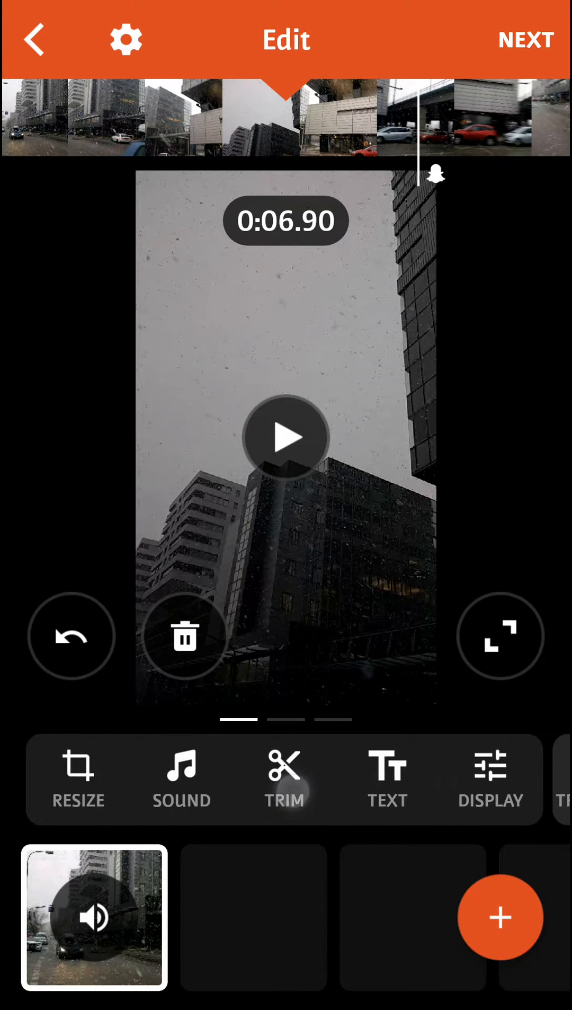
left_click(387, 778)
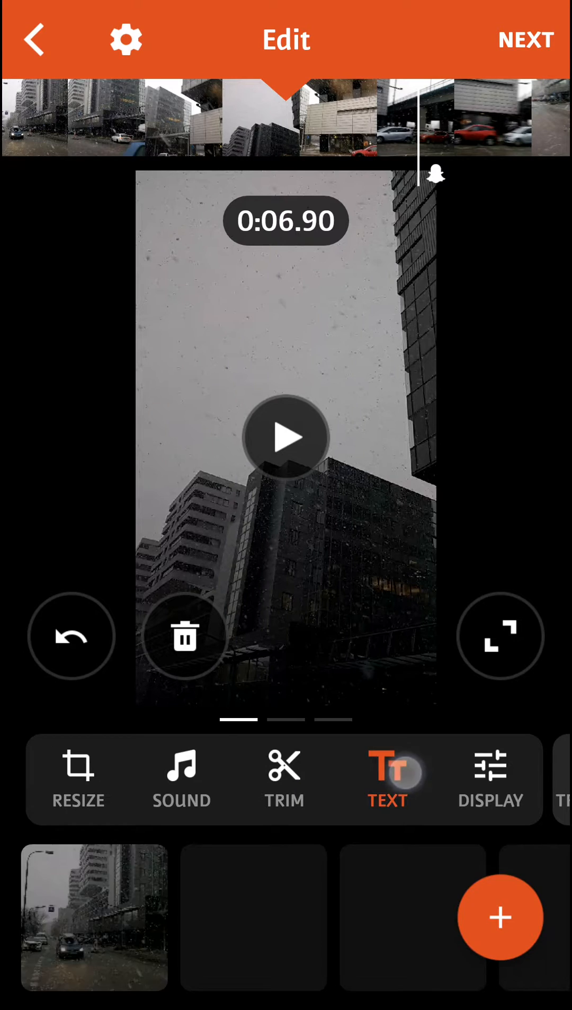
Enter the overlay word SNOW, try a salmon colour, then settle on white.
left_click(387, 779)
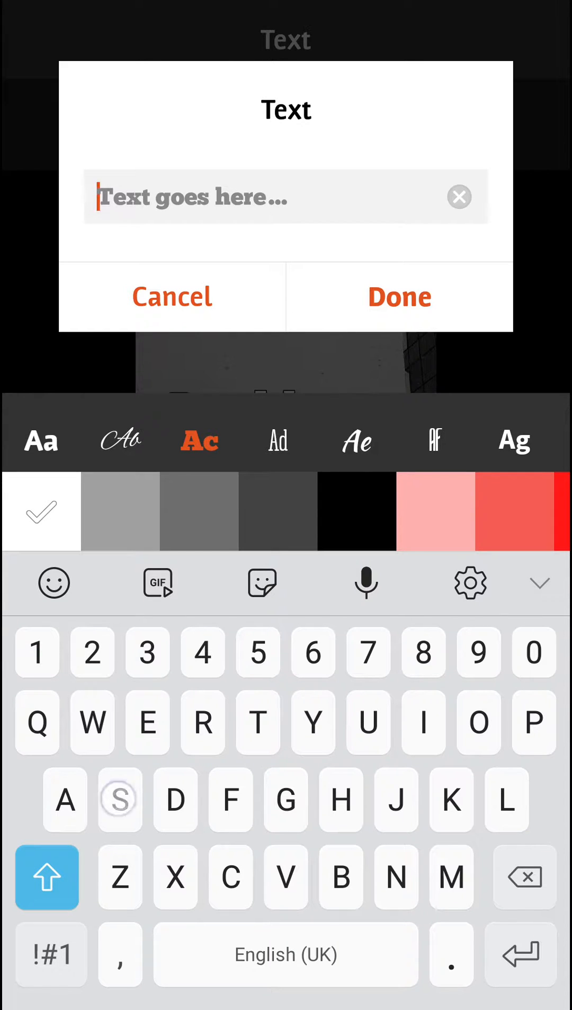
type("SnO")
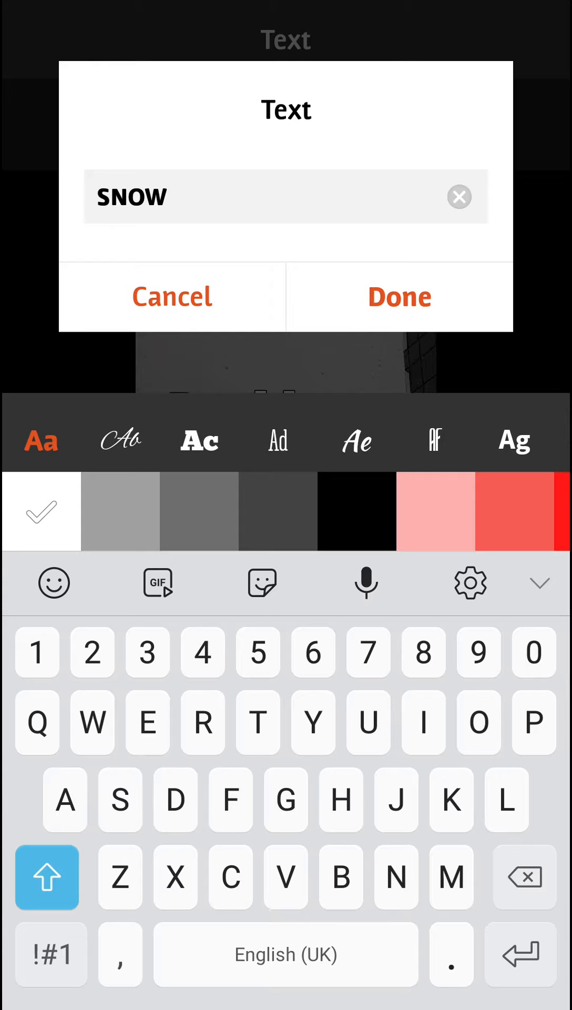
left_click(513, 511)
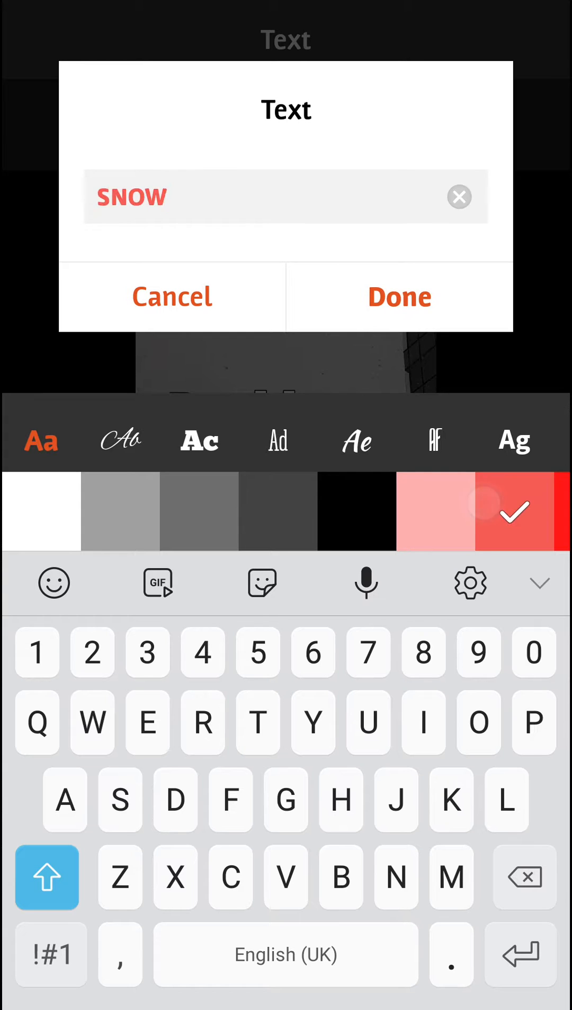
left_click(40, 510)
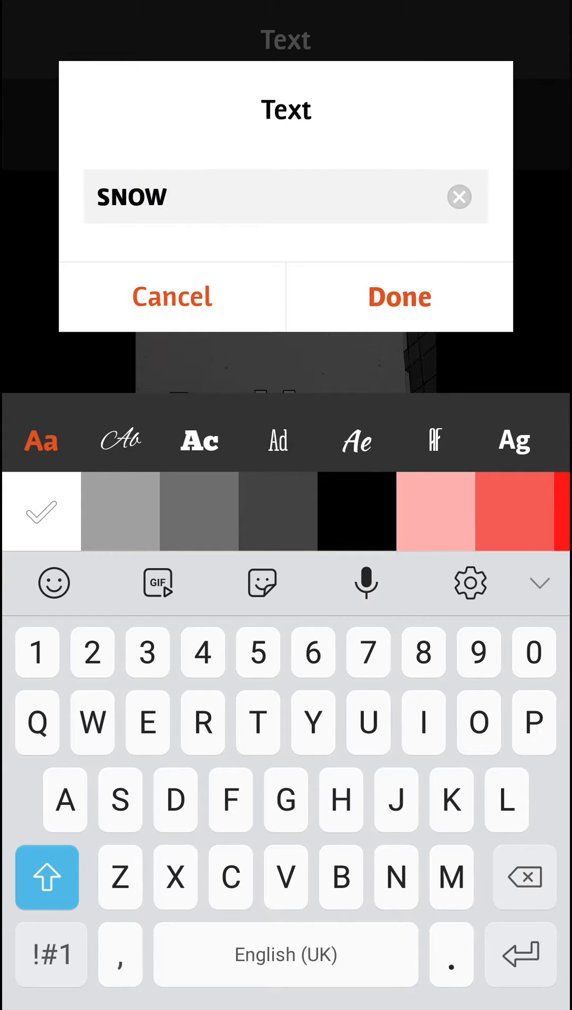
Confirm the white SNOW caption with a dark band, showing from 0:06.90 to 0:08.90.
left_click(398, 296)
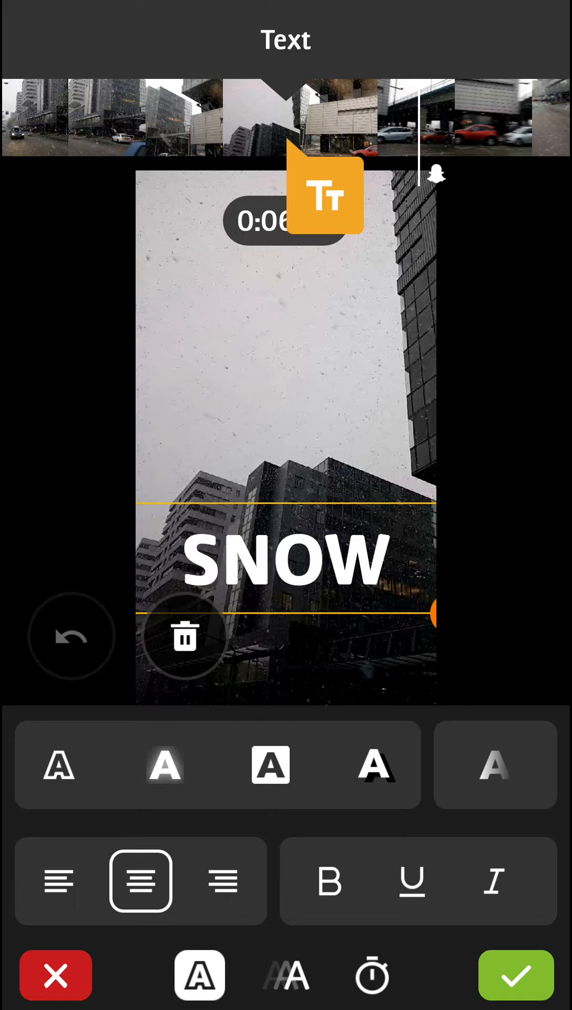
left_click(270, 765)
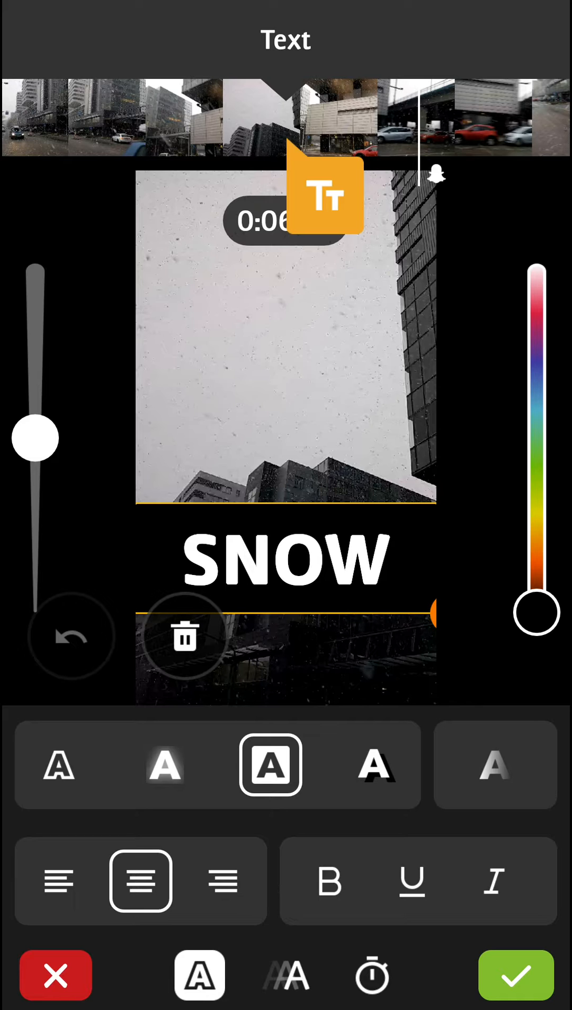
left_click(285, 975)
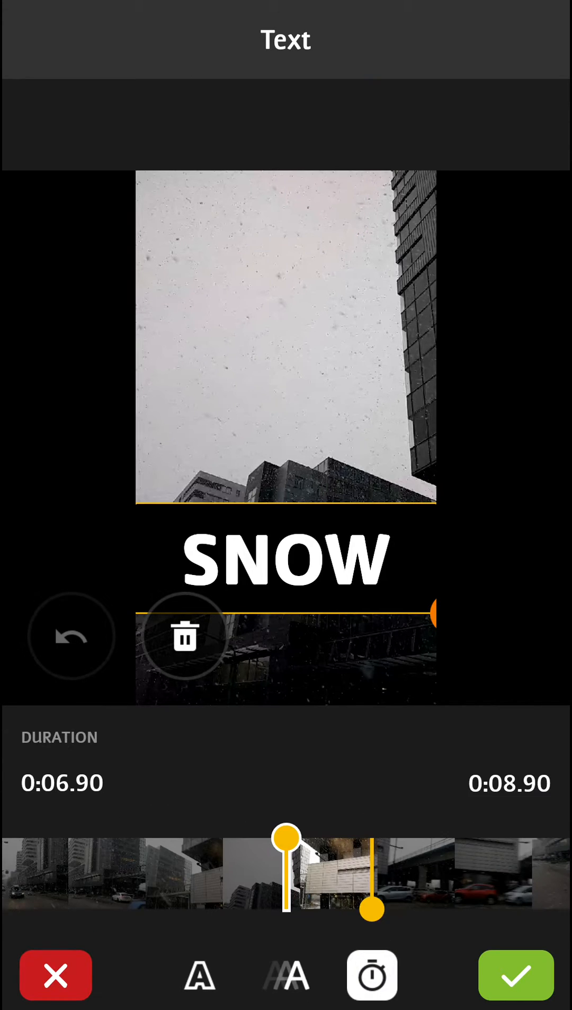
left_click_drag(289, 838, 247, 838)
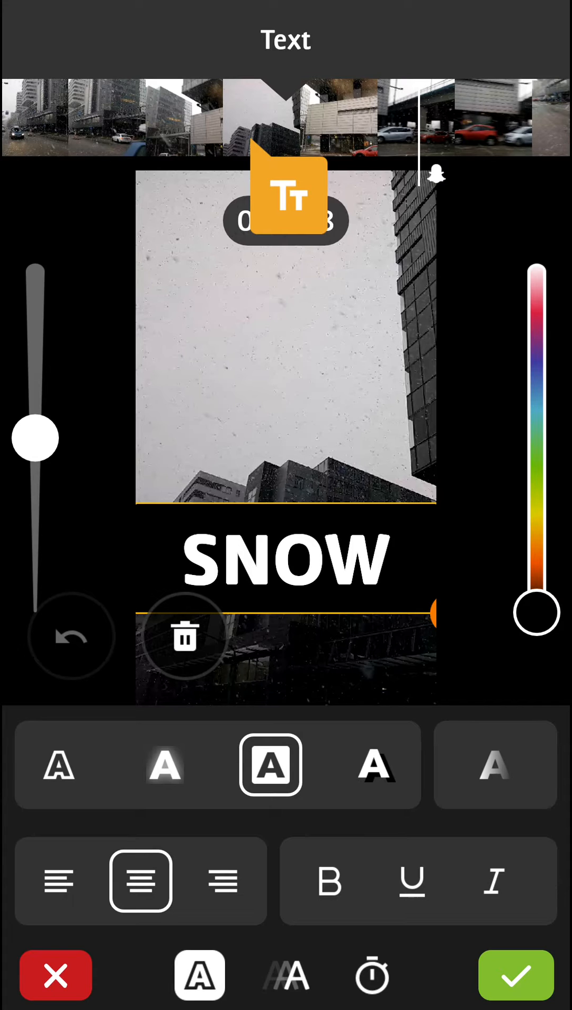
left_click(515, 974)
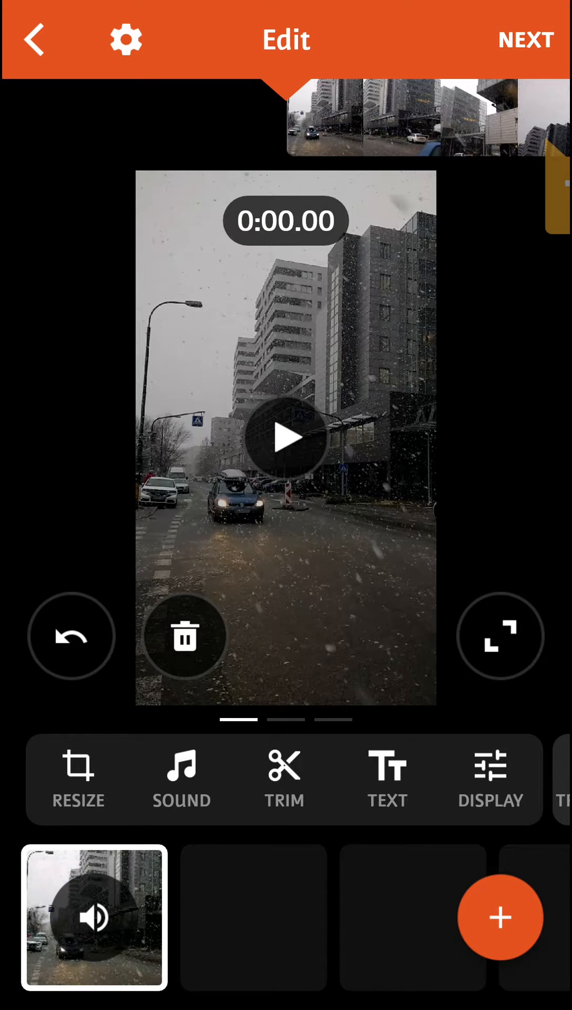
Raise the clip's brightness to about +28 in the display adjustments.
left_click(490, 779)
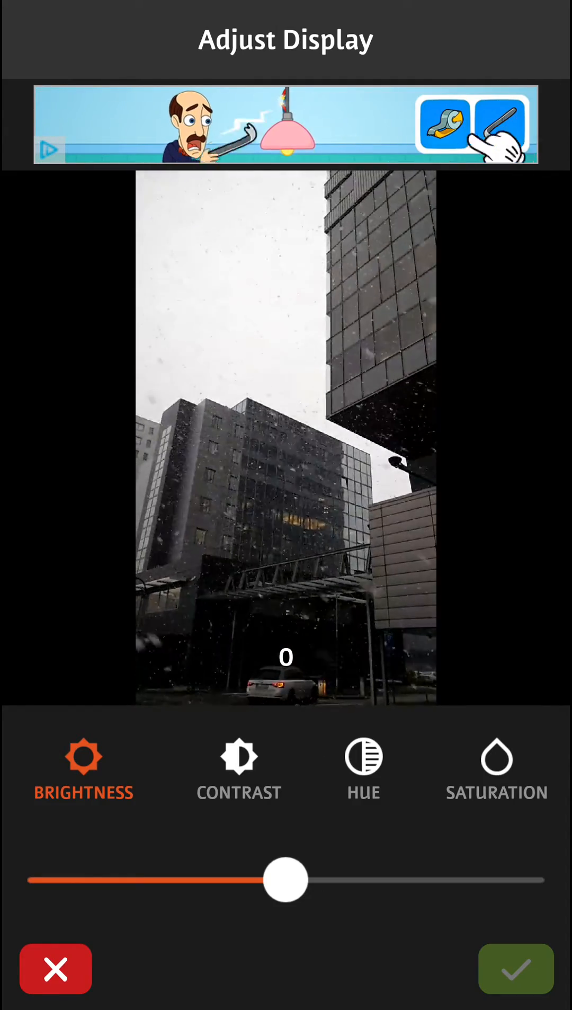
left_click_drag(285, 882, 380, 882)
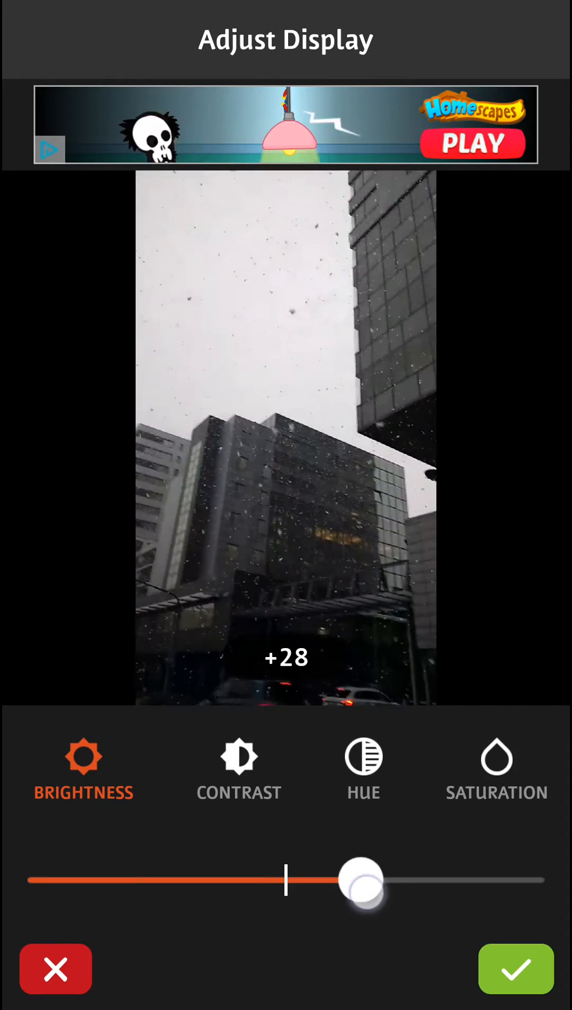
left_click_drag(367, 880, 415, 879)
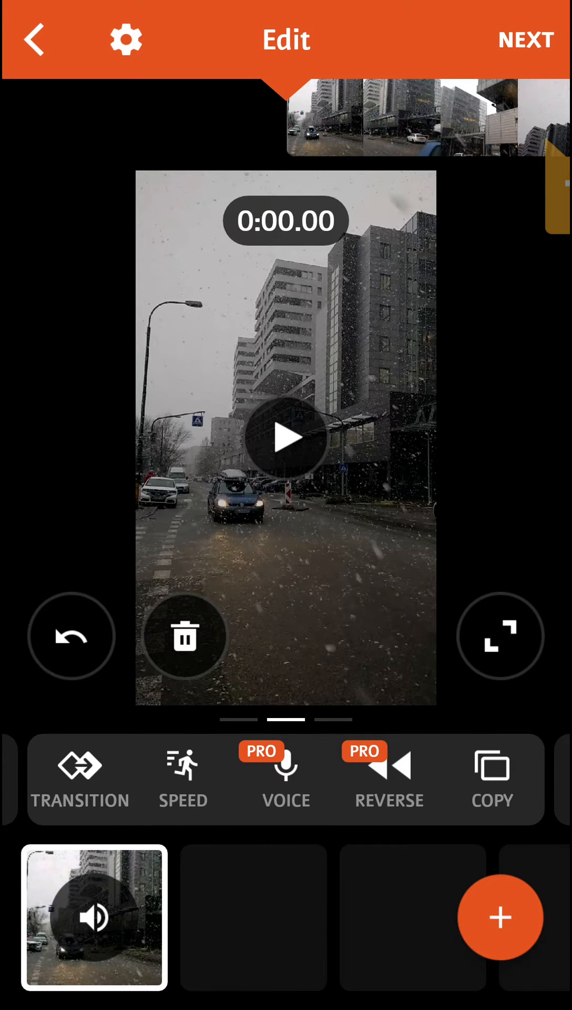
Add a FADE TO BLACK transition after the snowy street clip.
left_click(80, 778)
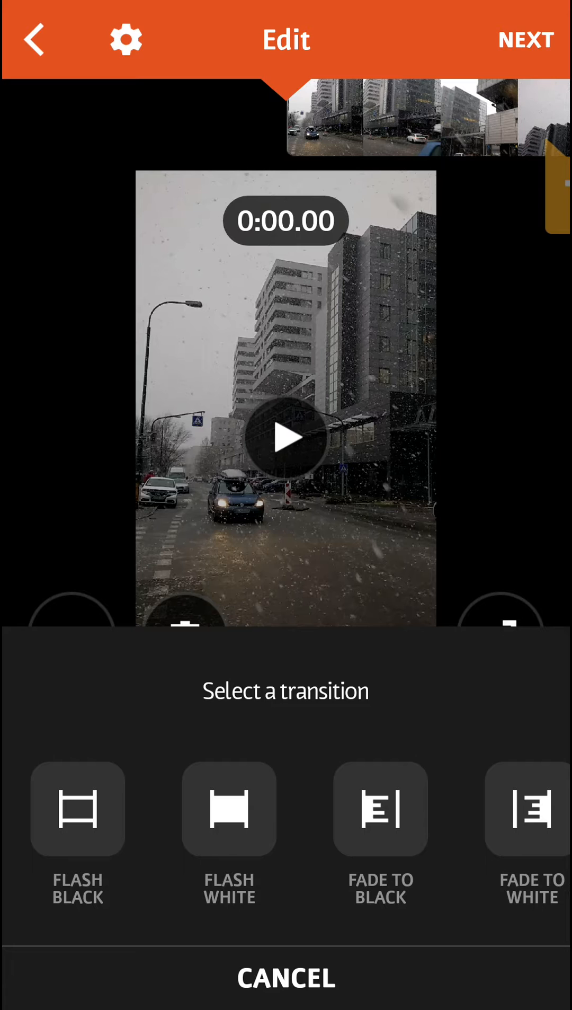
scroll("left", 3)
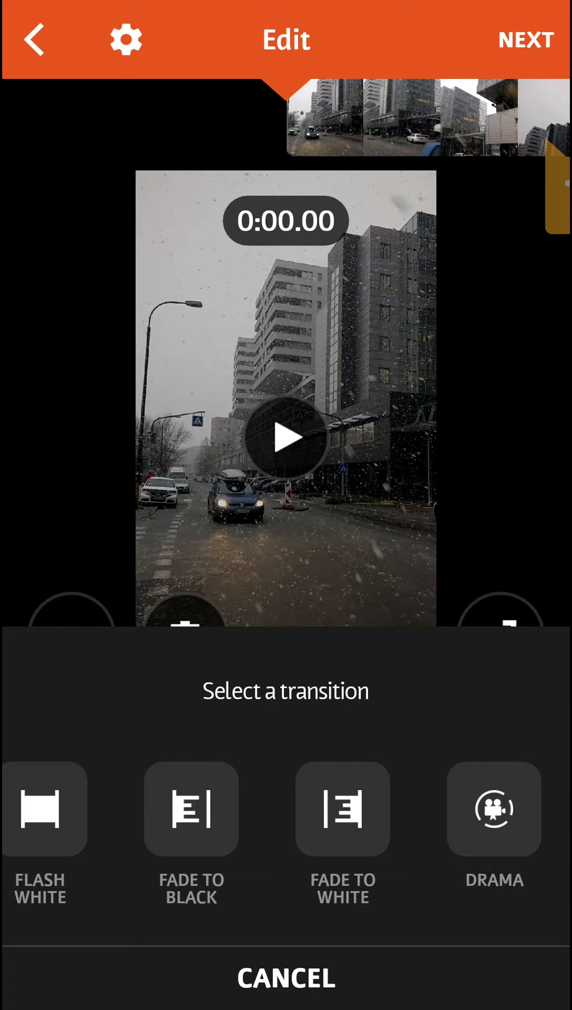
left_click(284, 976)
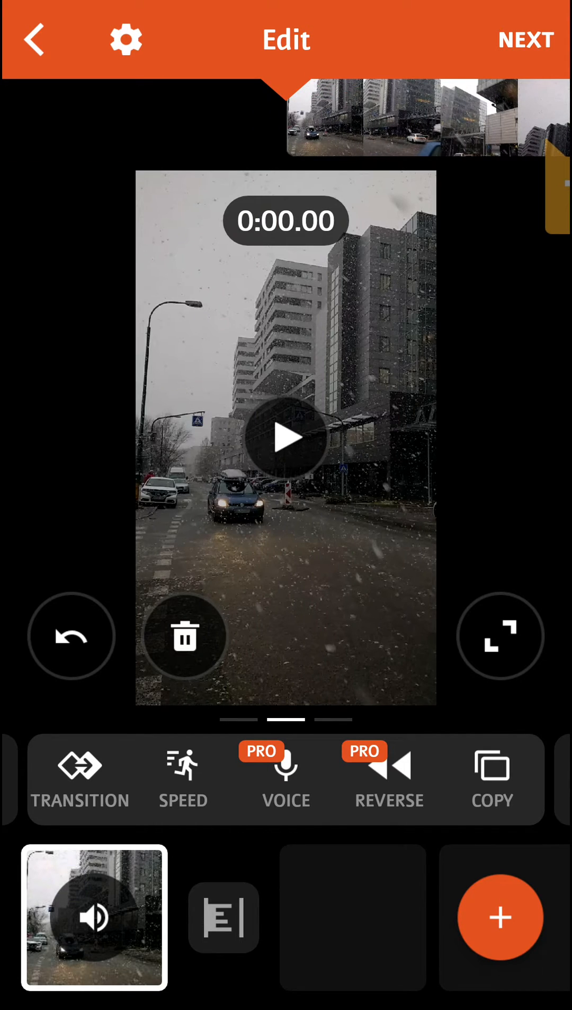
Set the clip speed to about 1.9x and confirm the change.
left_click(182, 778)
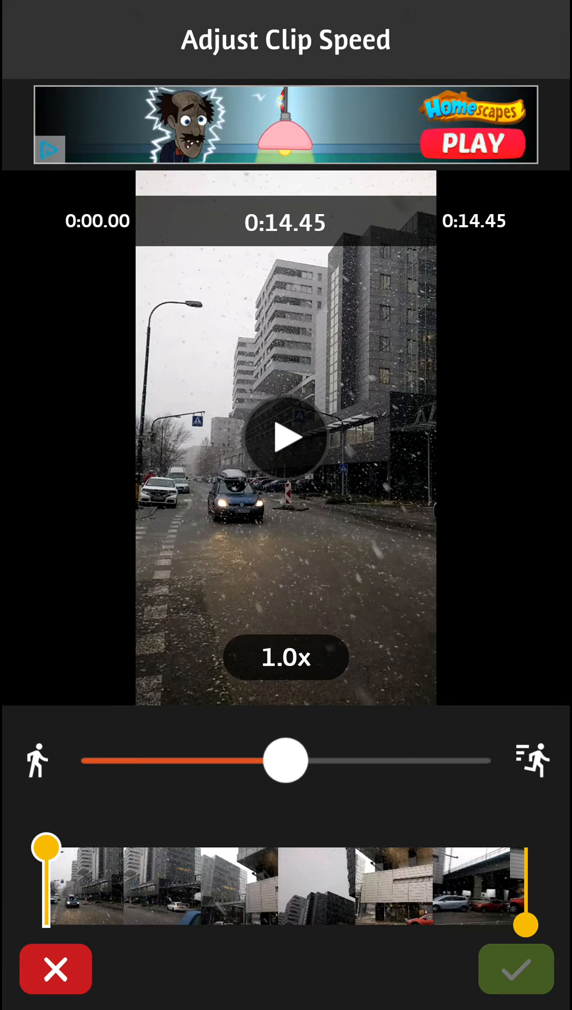
left_click_drag(287, 760, 150, 760)
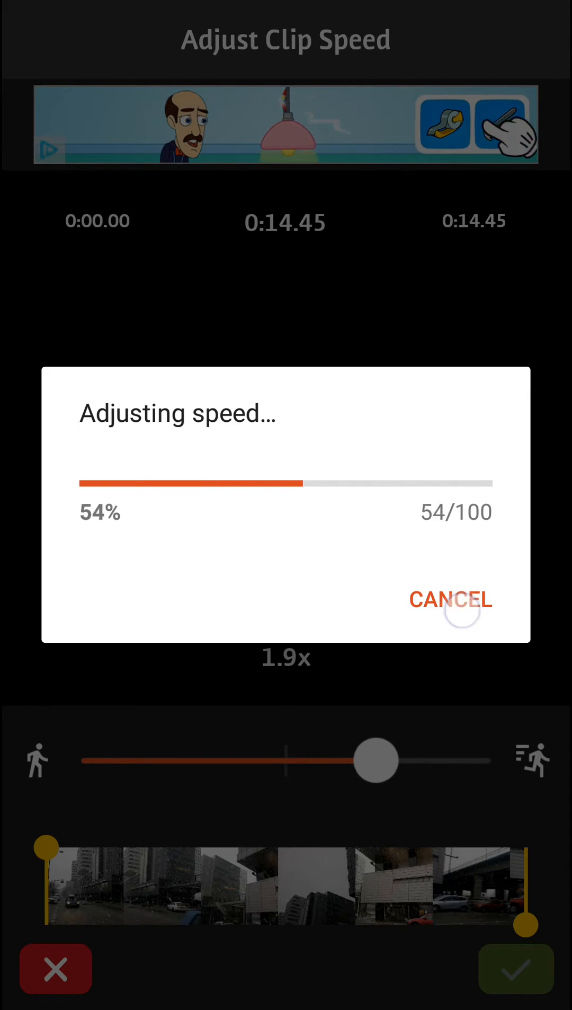
left_click(515, 969)
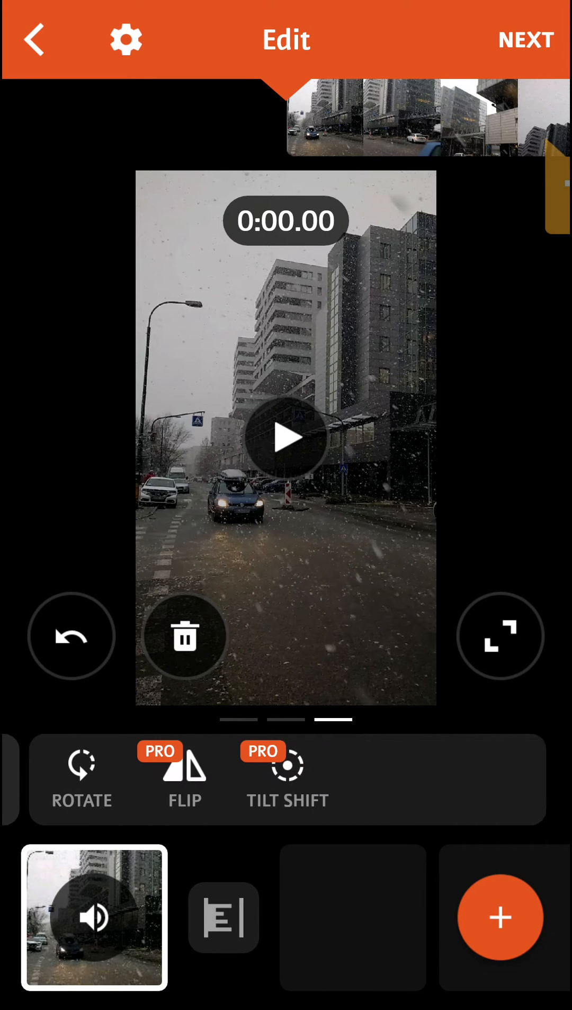
scroll("left", 3)
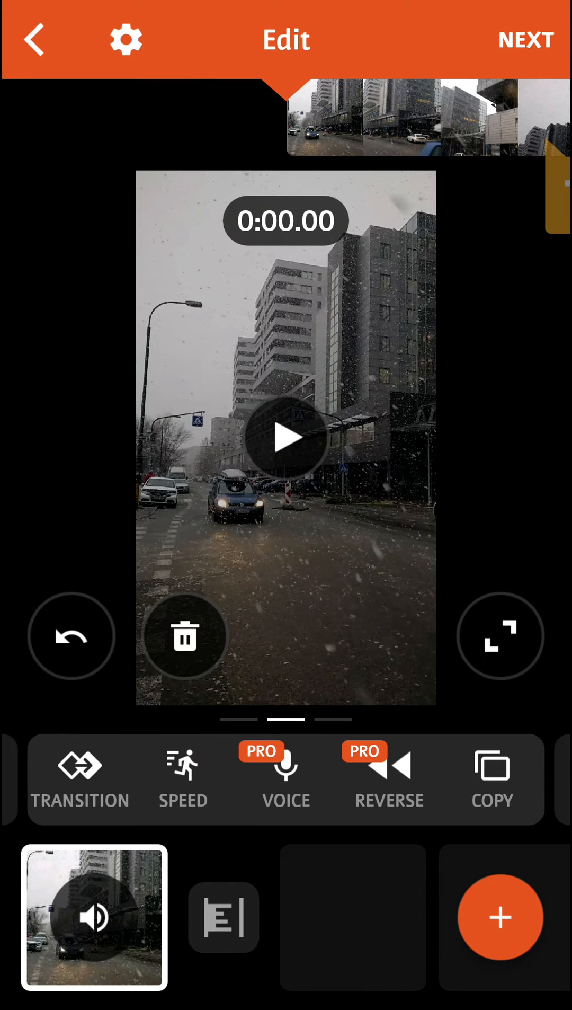
scroll("left", 3)
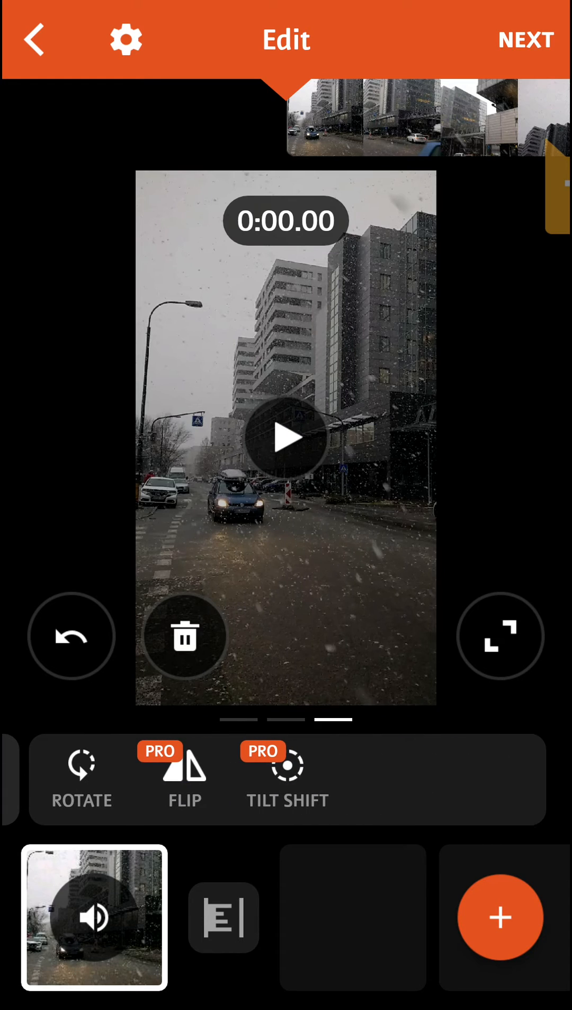
left_click(81, 778)
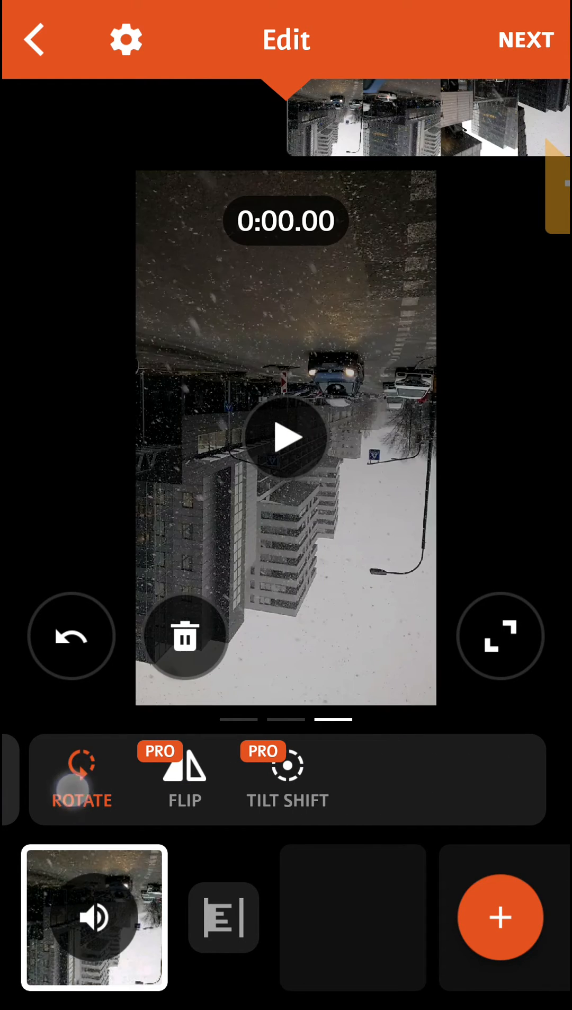
left_click(82, 781)
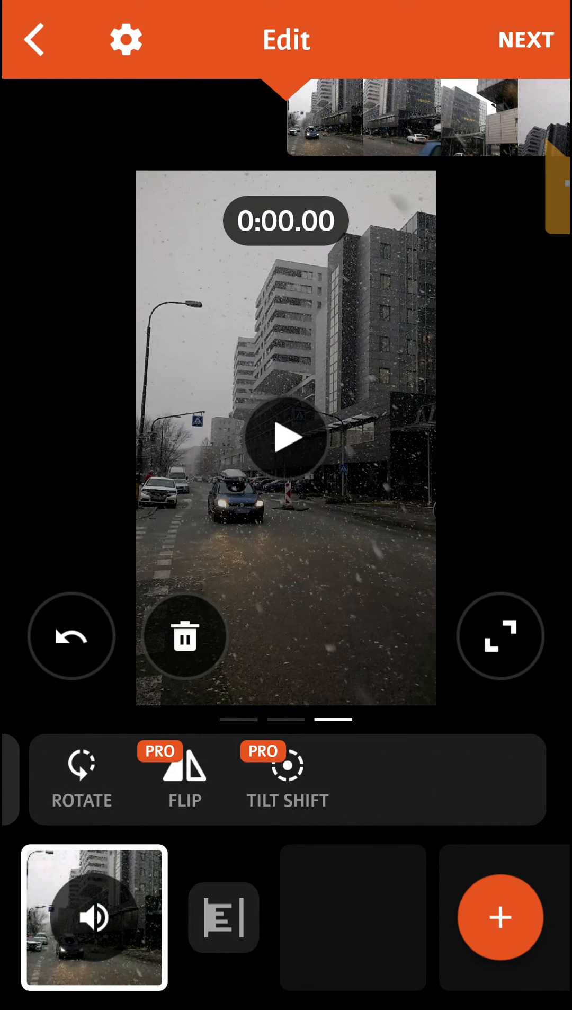
left_click(525, 39)
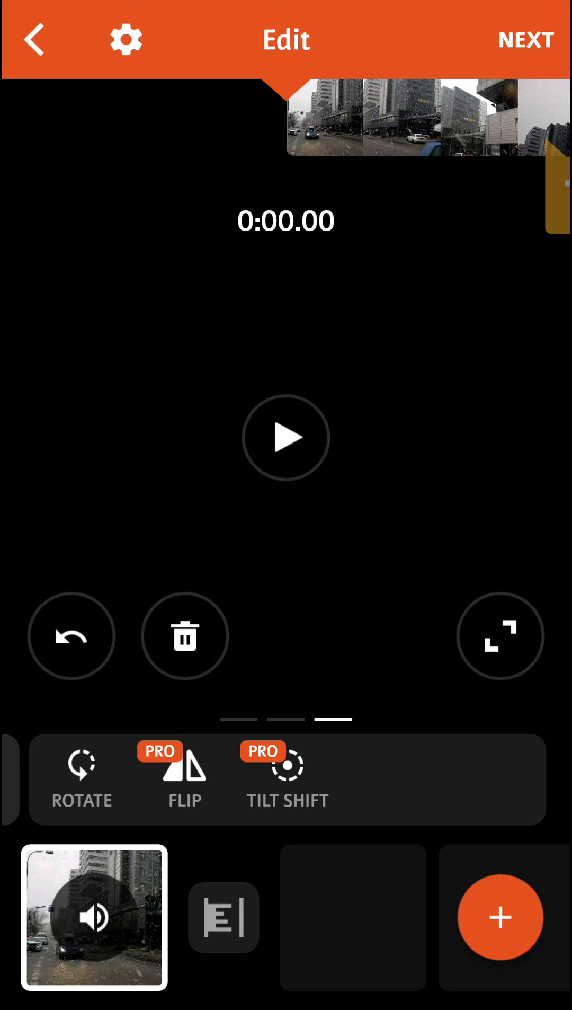
Proceed to the share screen and save the video to the camera roll.
left_click(525, 39)
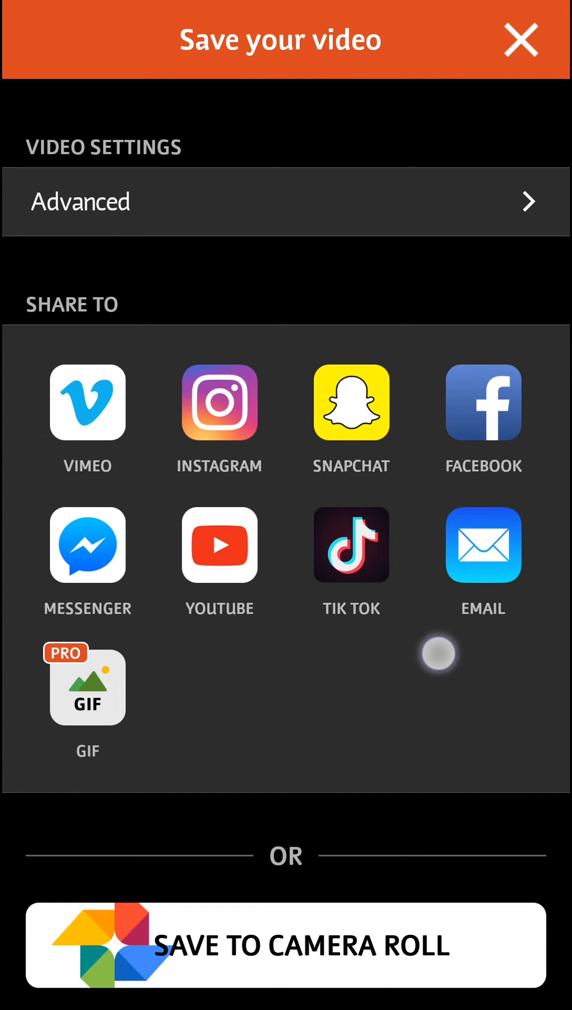
left_click(285, 943)
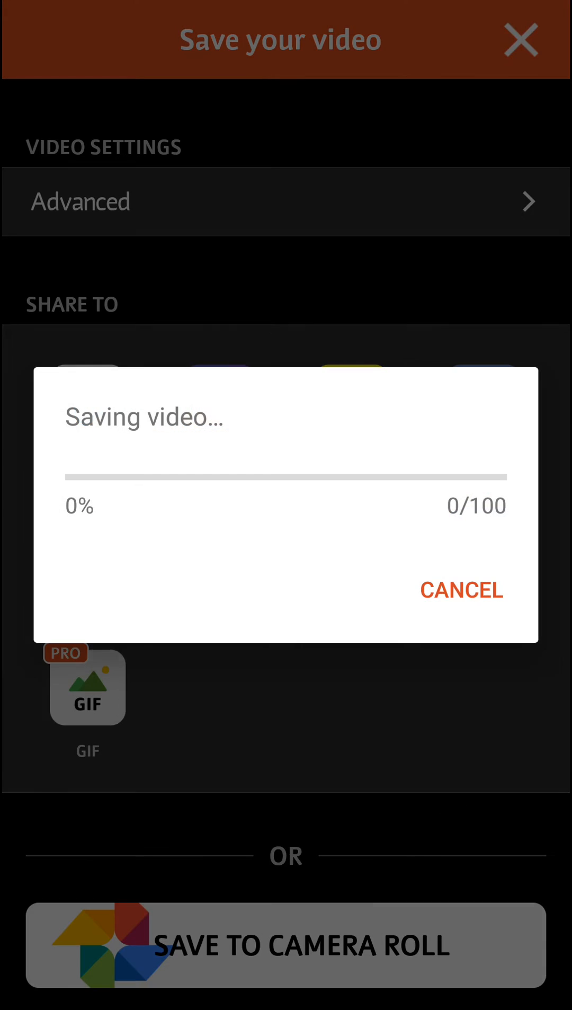